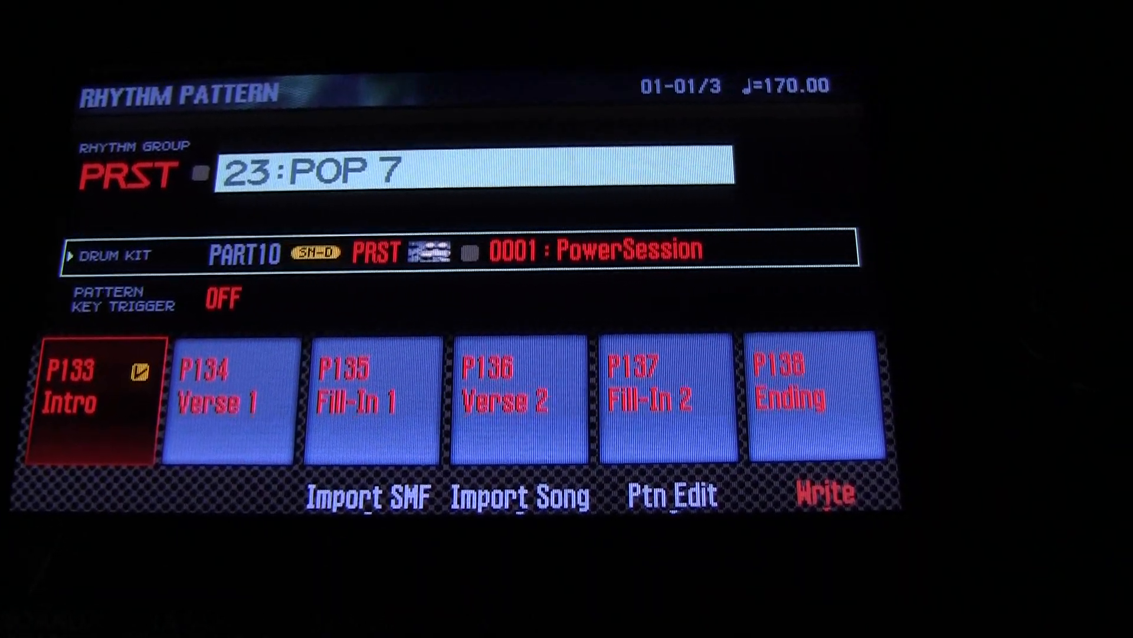
- Enter Pattern Edit for the P133 Intro pattern to see its existing drum notes
click(671, 497)
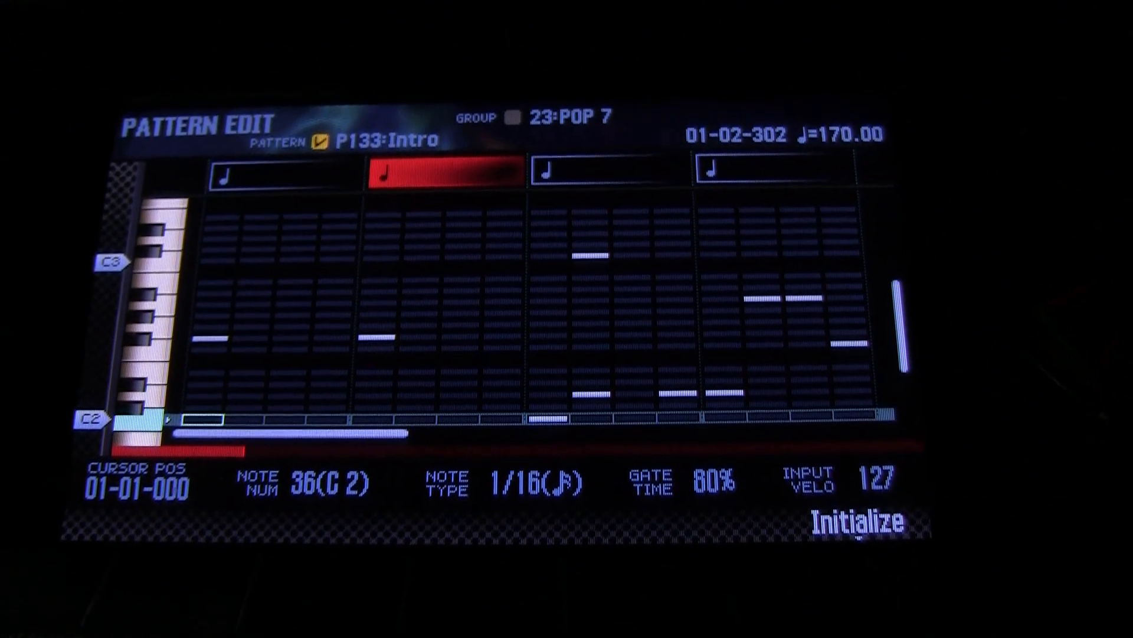
- Initialize pattern P133 into an empty INIT PHRASE with no notes
click(860, 522)
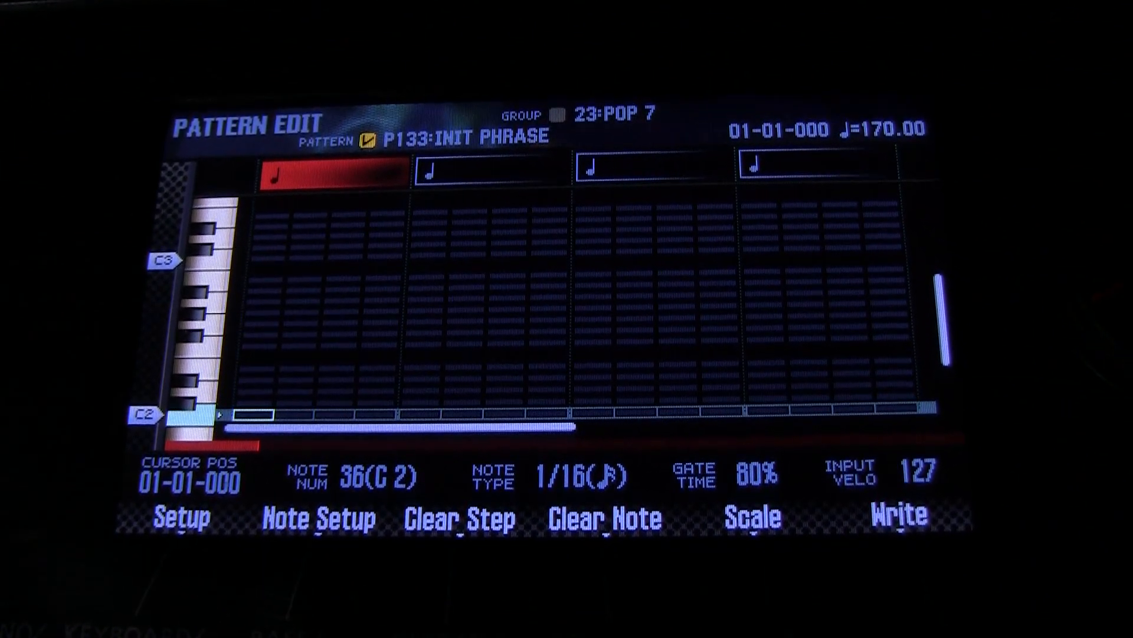
click(180, 516)
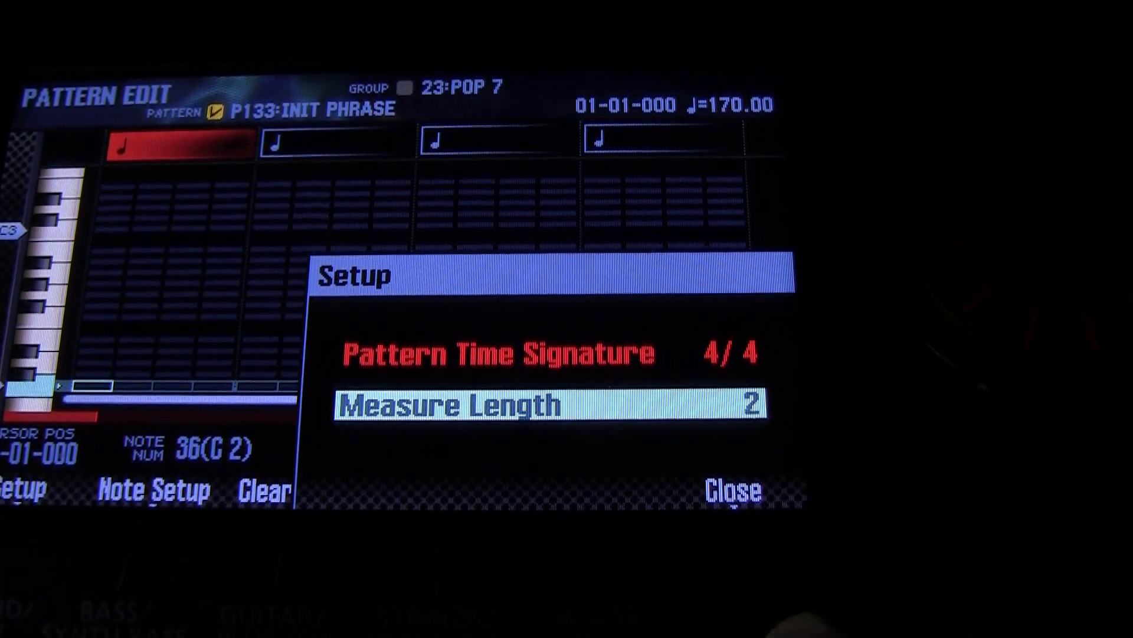
click(731, 488)
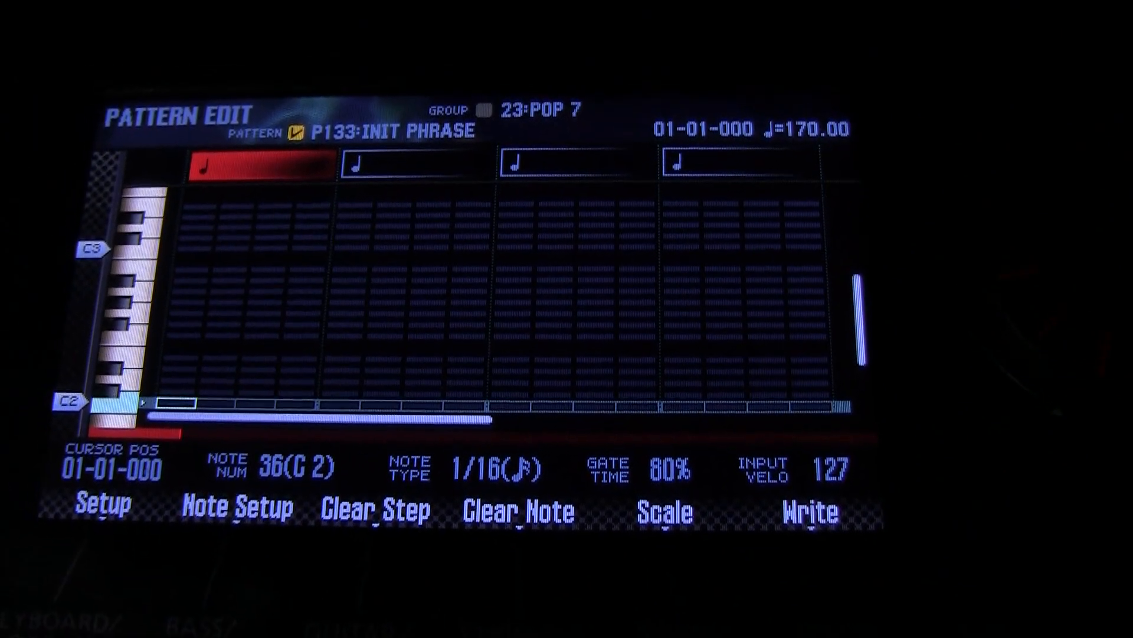
click(236, 509)
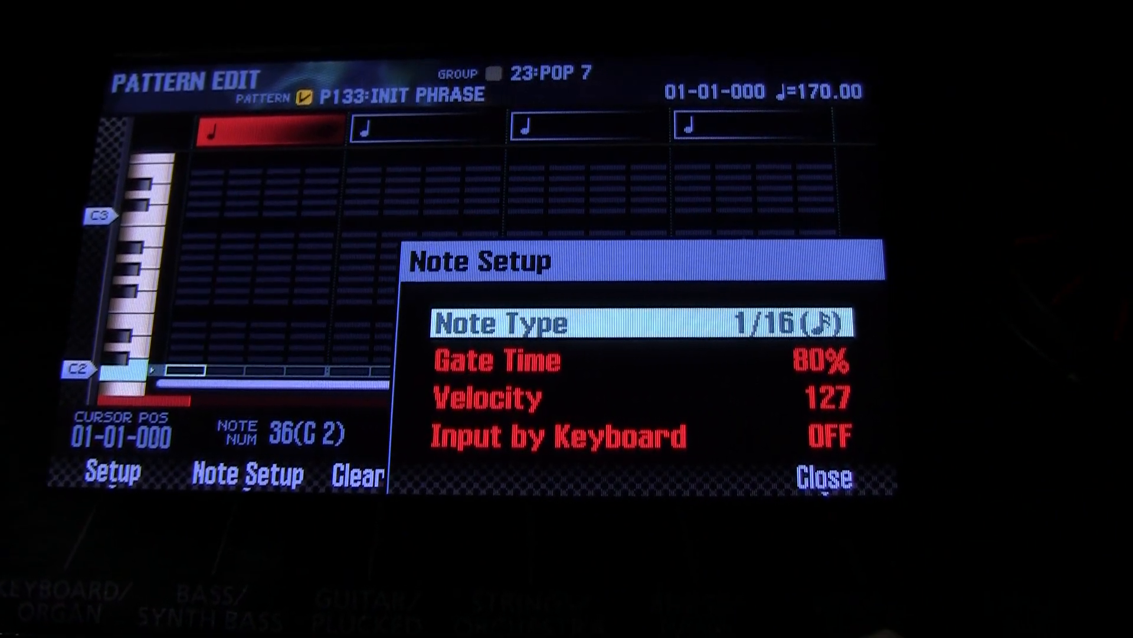
click(823, 476)
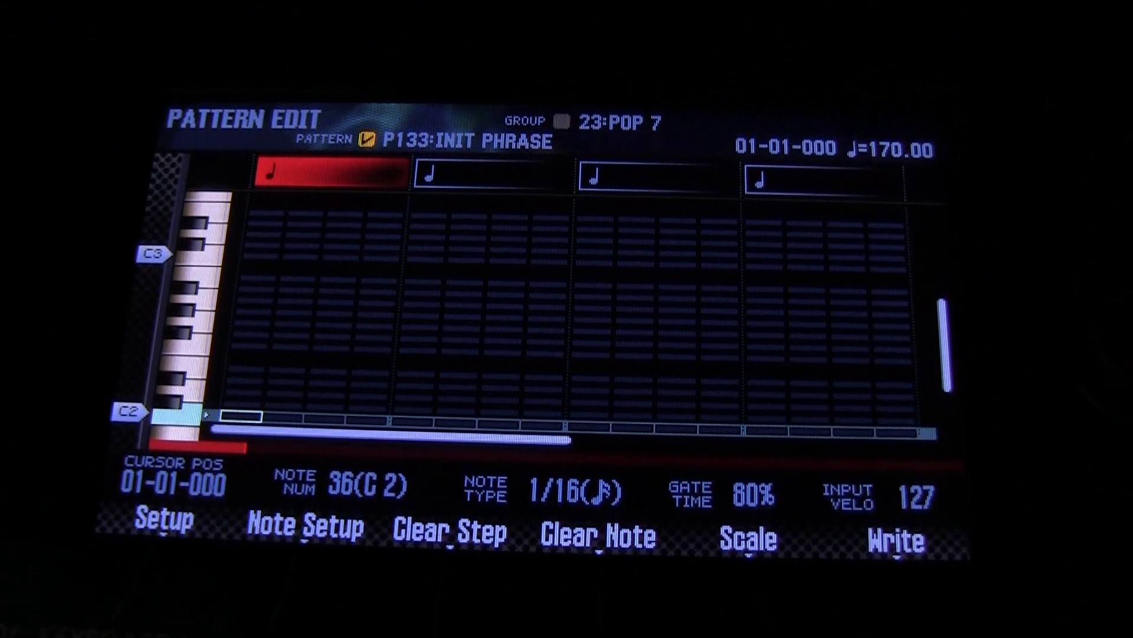
click(894, 538)
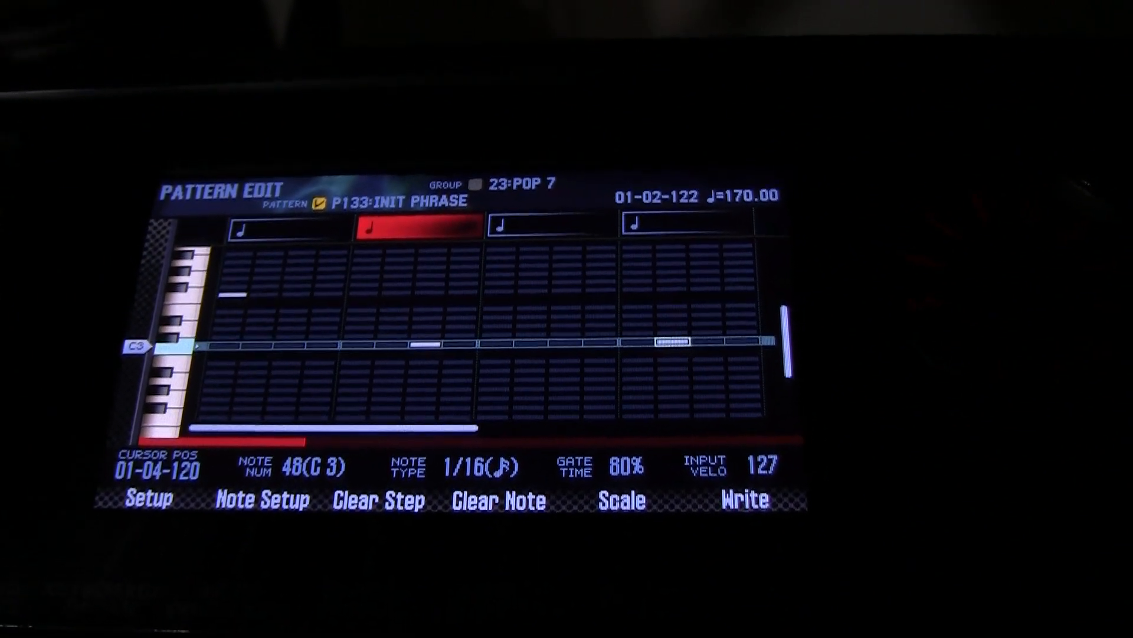
- Switch Input by Keyboard to ON in Note Setup and return to the note grid
click(260, 498)
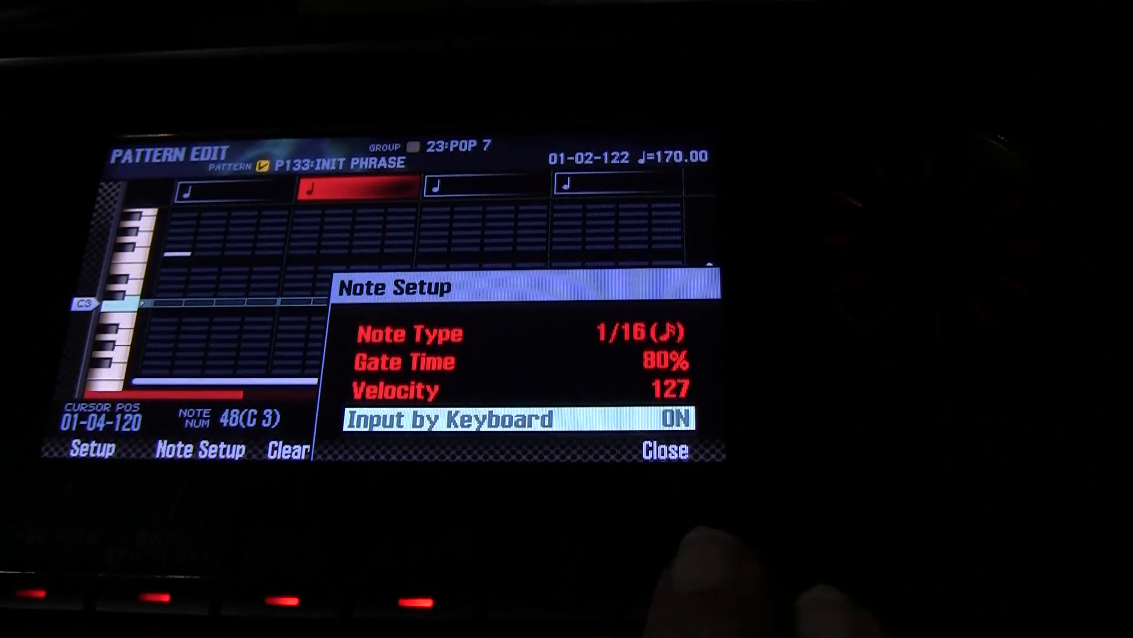
click(664, 449)
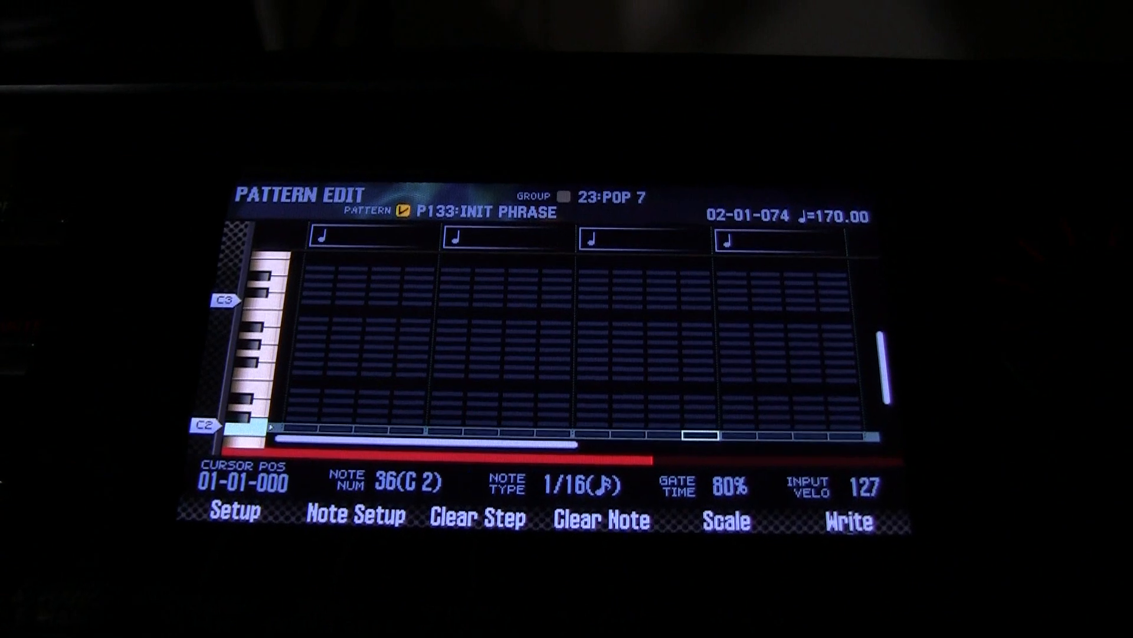